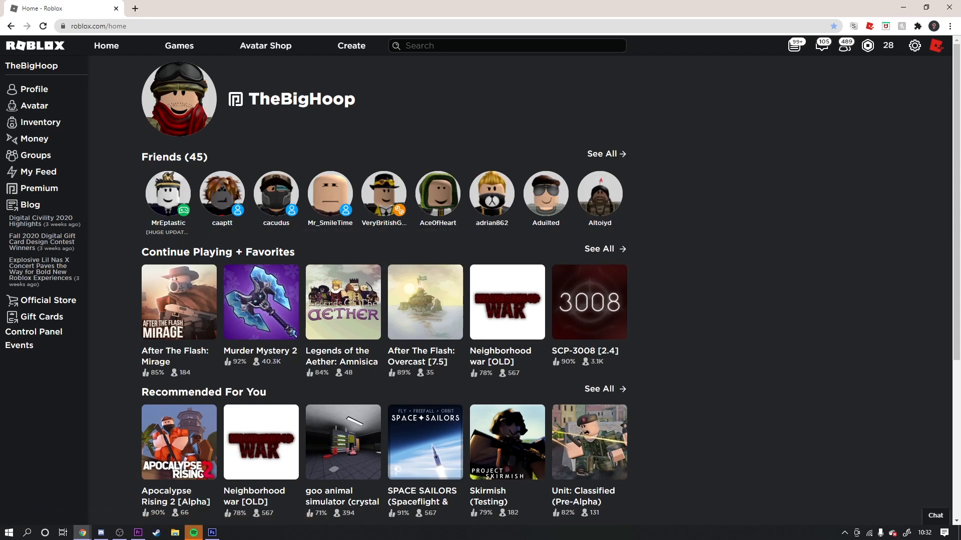
- Have roshade.com loaded in a second tab, then return to the Home - Roblox tab
{"action": "left_click", "coordinate": [134, 8]}
{"action": "type", "text": "roshade.com"}
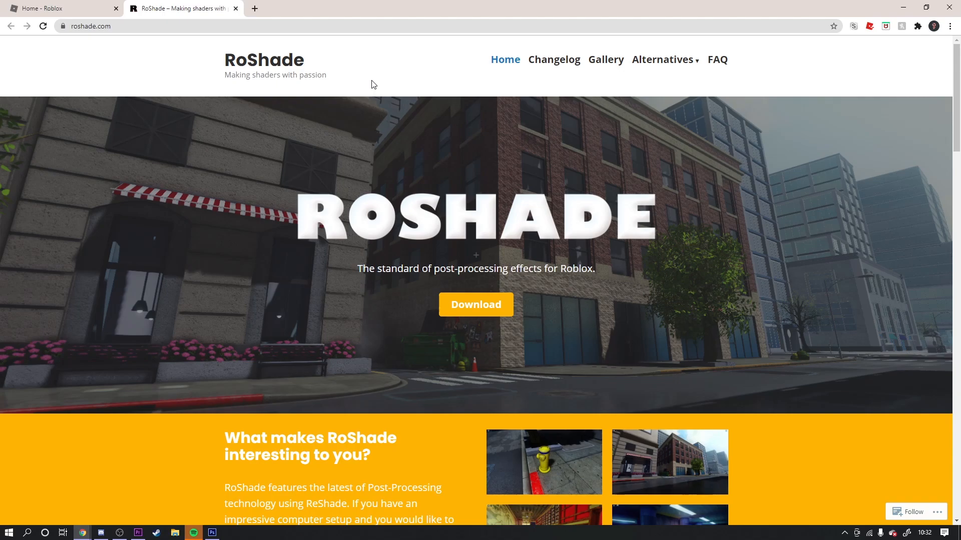
{"action": "left_click", "coordinate": [58, 8]}
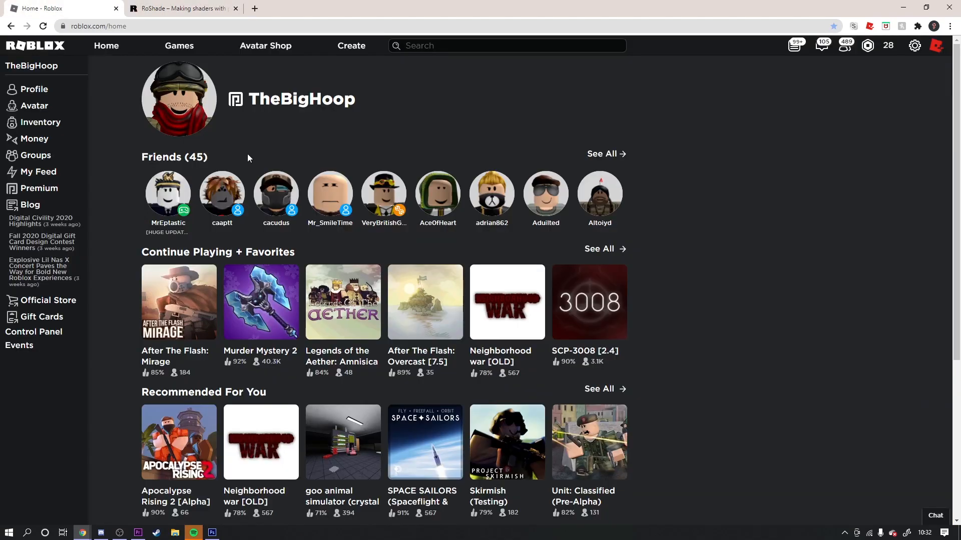
{"action": "mouse_move", "coordinate": [178, 302]}
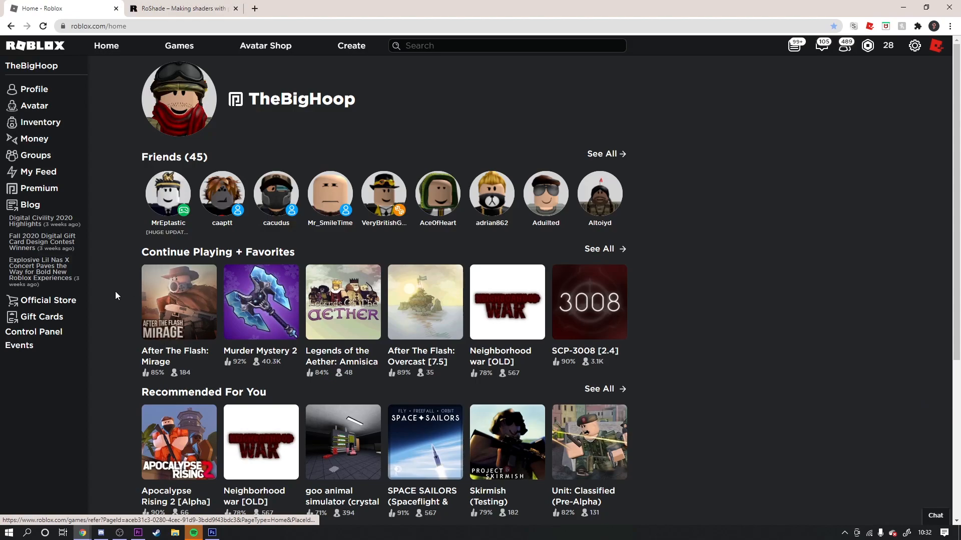
{"action": "mouse_move", "coordinate": [147, 8]}
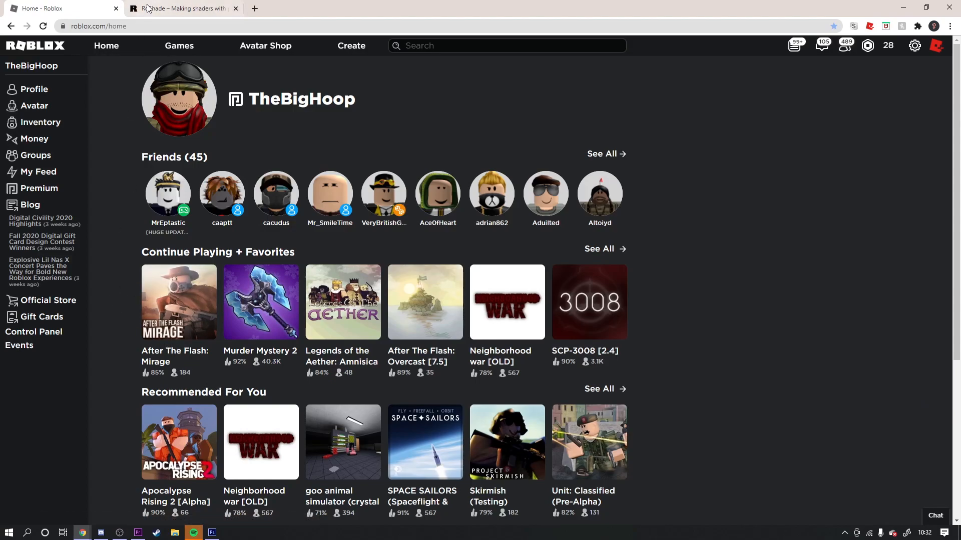
- Switch to the RoShade tab showing its orange Download button
{"action": "left_click", "coordinate": [180, 8]}
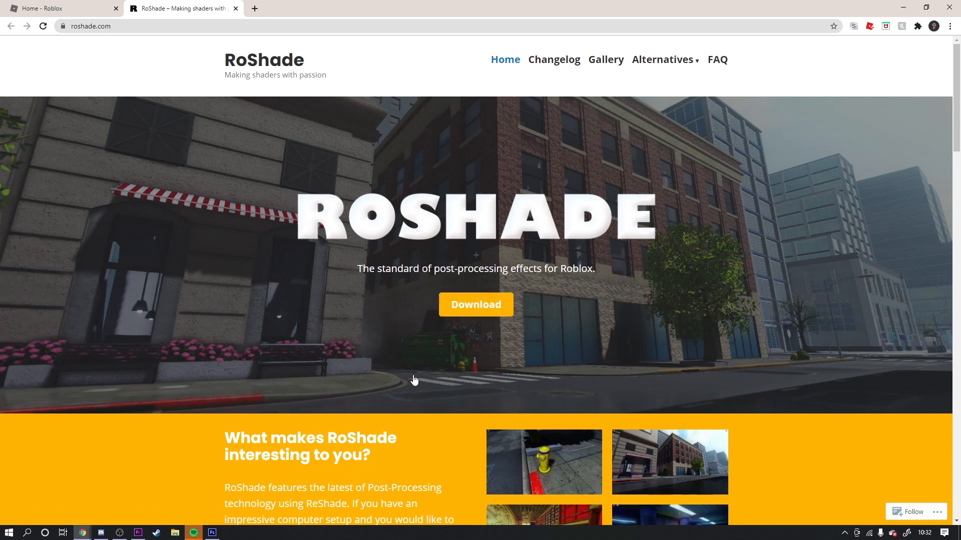
{"action": "mouse_move", "coordinate": [476, 305]}
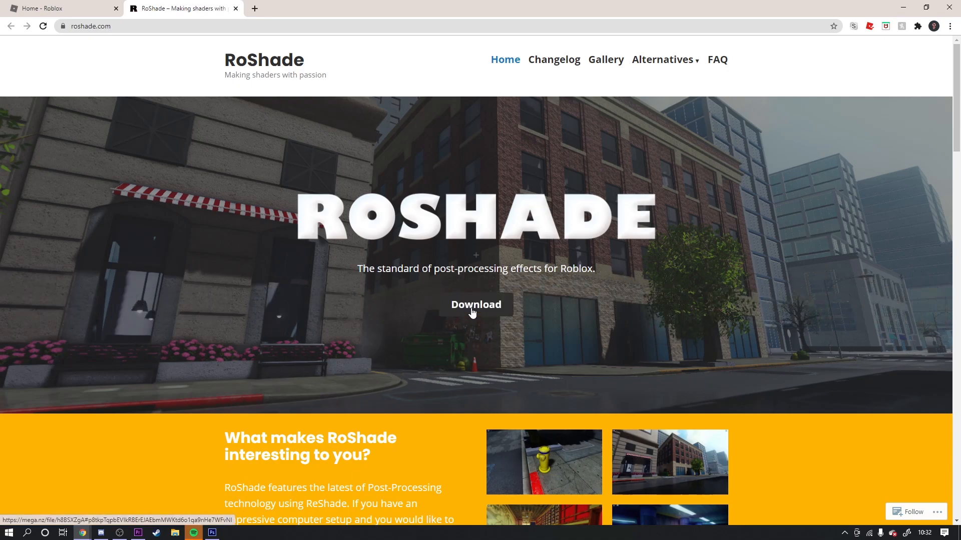
{"action": "mouse_move", "coordinate": [360, 352]}
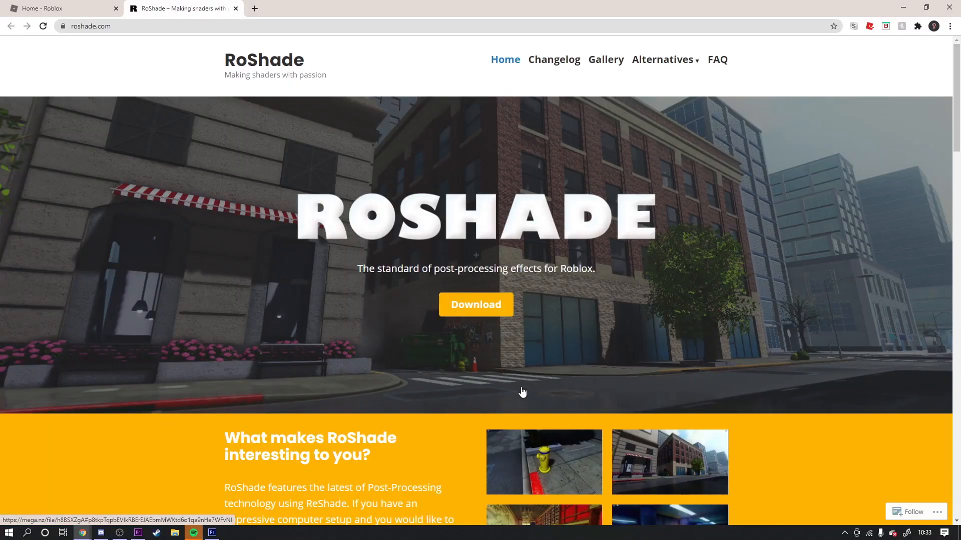
- Download RoShade 1.35.zip (165.4 MB) via the MEGA page until it reads Completed
{"action": "left_click", "coordinate": [475, 305]}
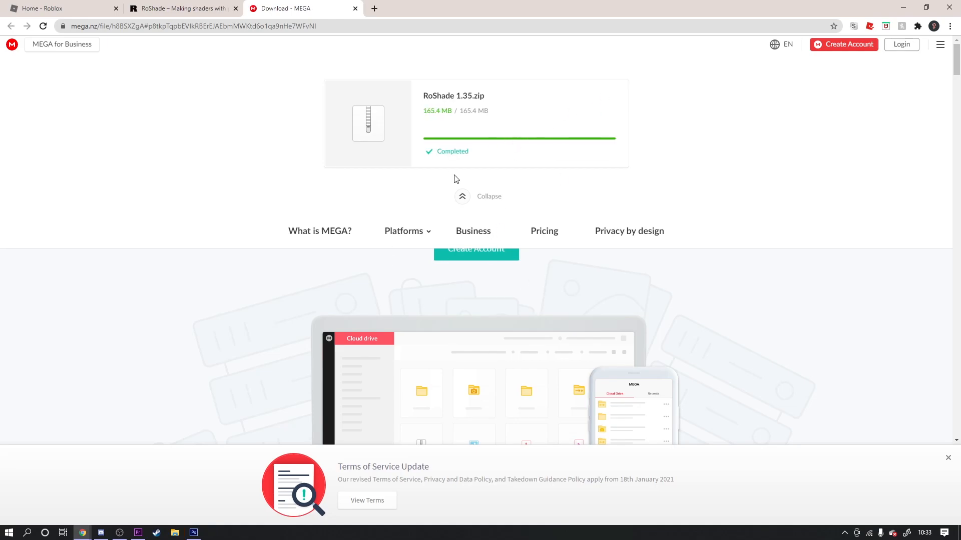
{"action": "mouse_move", "coordinate": [442, 172]}
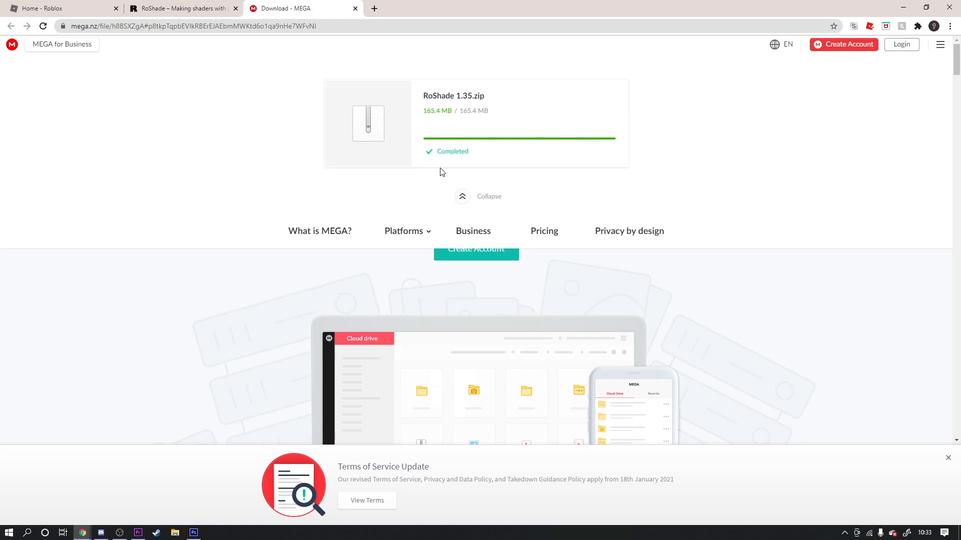
{"action": "mouse_move", "coordinate": [325, 201]}
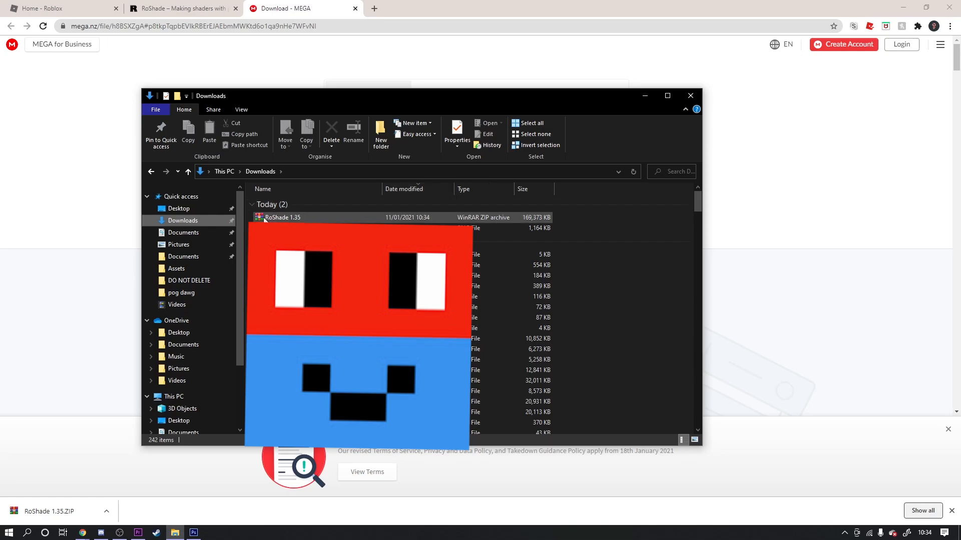
{"action": "mouse_move", "coordinate": [264, 219]}
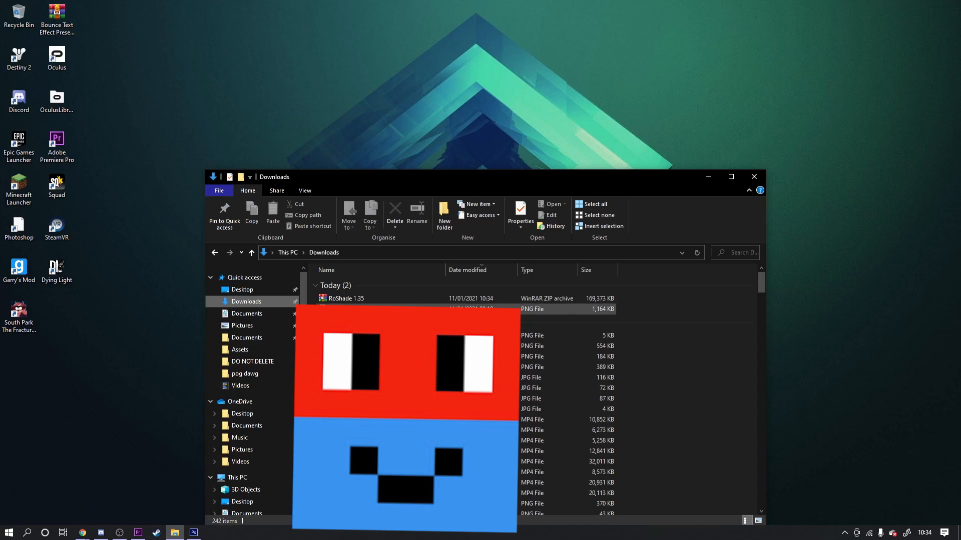
- Close Downloads and Extract Here the RoShade 1.35 zip on the desktop
{"action": "left_click", "coordinate": [343, 298]}
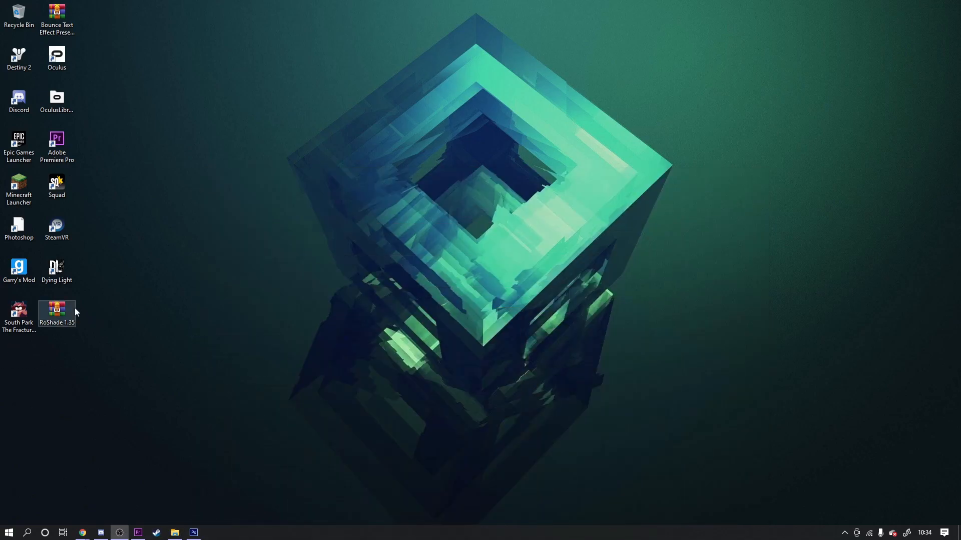
{"action": "right_click", "coordinate": [57, 311]}
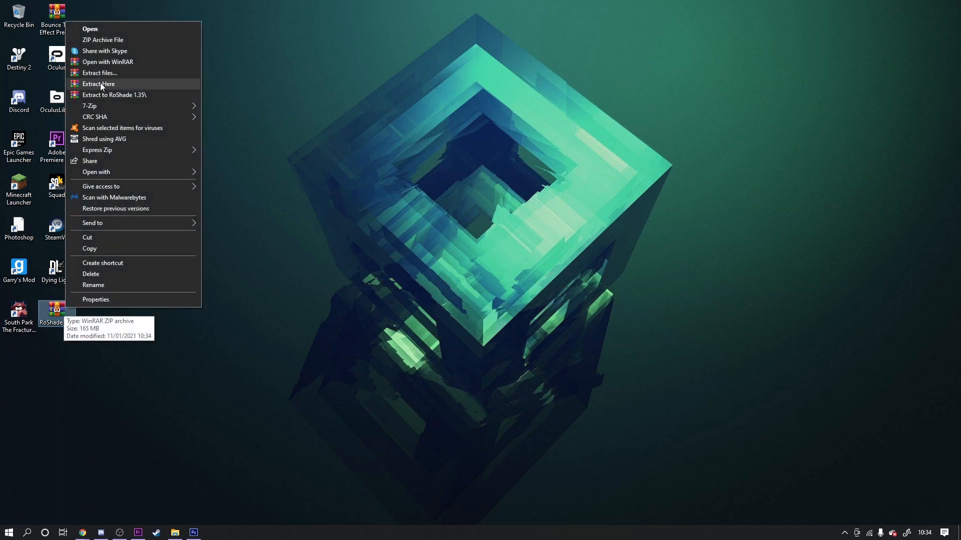
{"action": "left_click", "coordinate": [98, 84]}
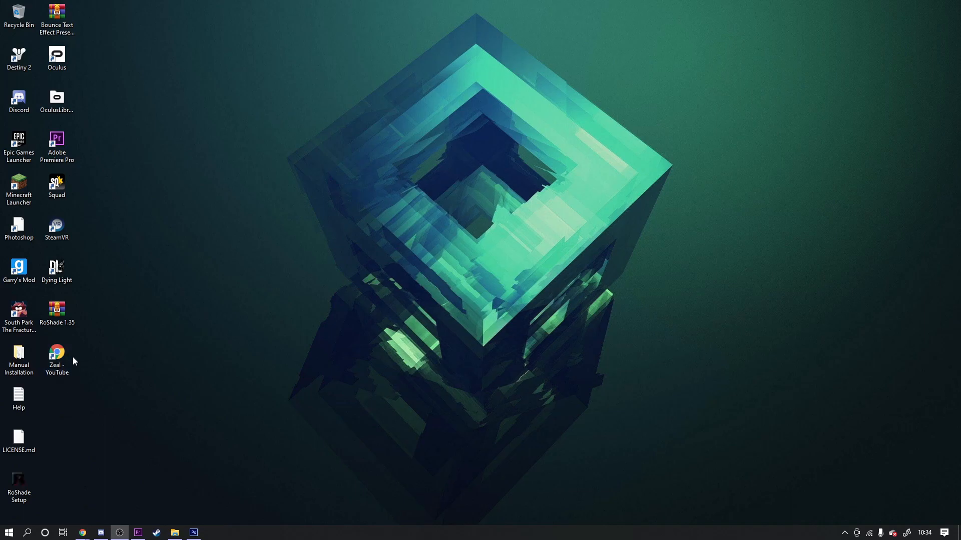
{"action": "mouse_move", "coordinate": [71, 417]}
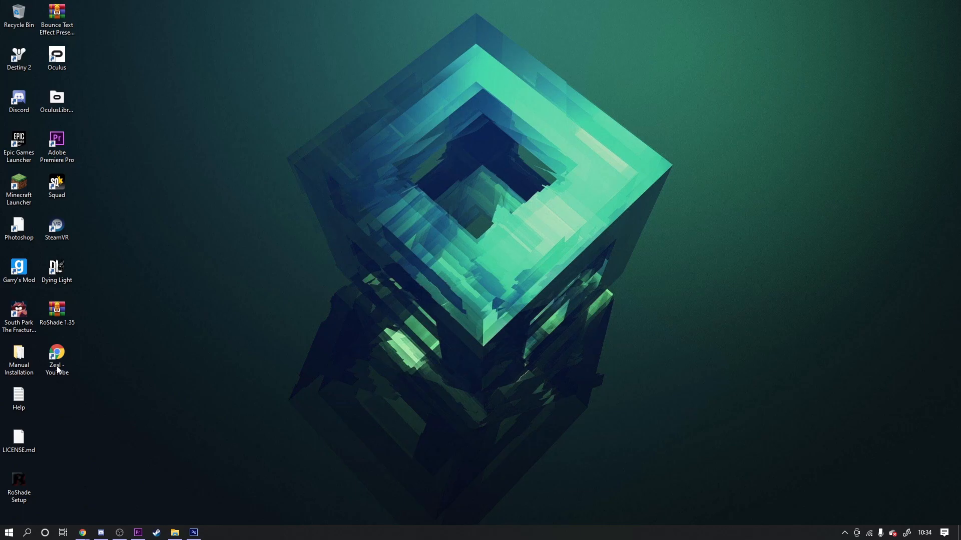
{"action": "mouse_move", "coordinate": [71, 441]}
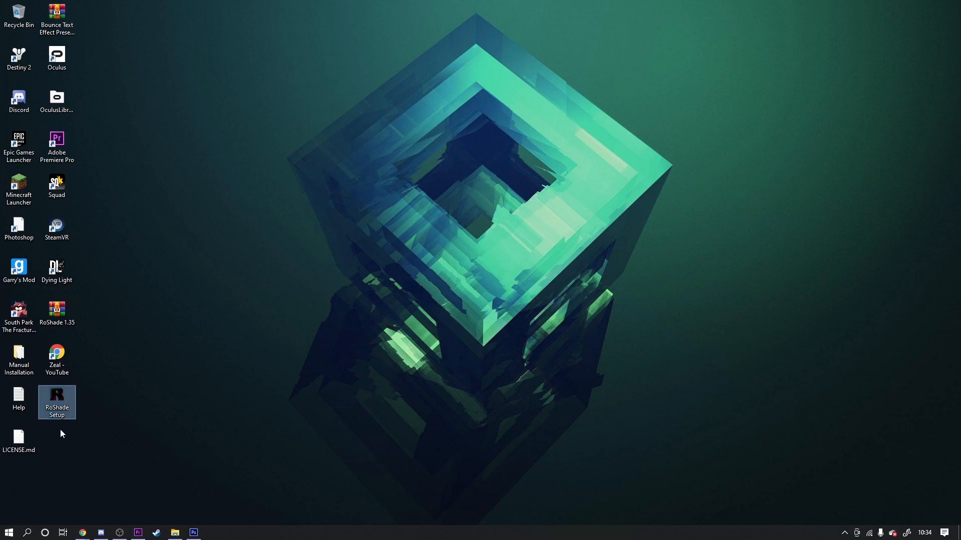
- Run RoShade Setup, accept the agreement and install with the Full installation components
{"action": "double_click", "coordinate": [56, 403]}
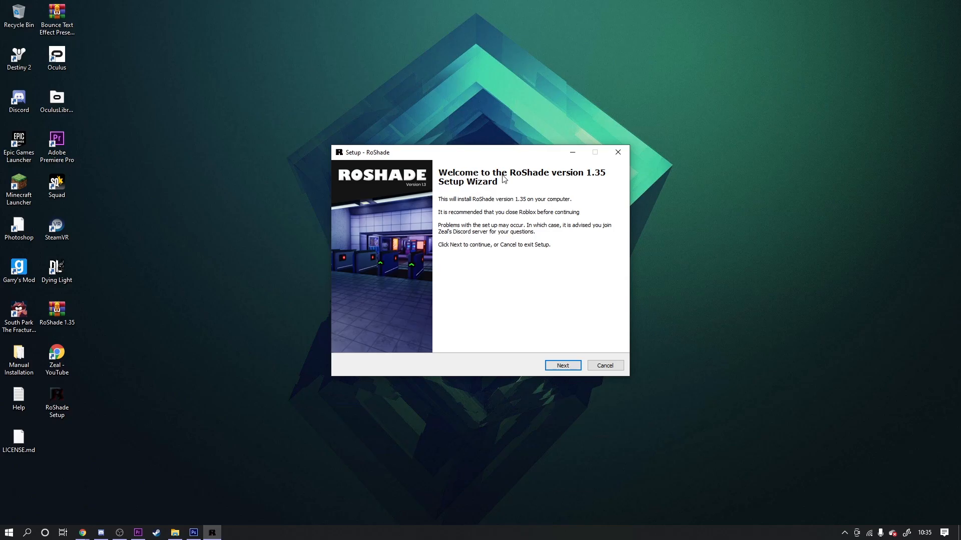
{"action": "mouse_move", "coordinate": [348, 221]}
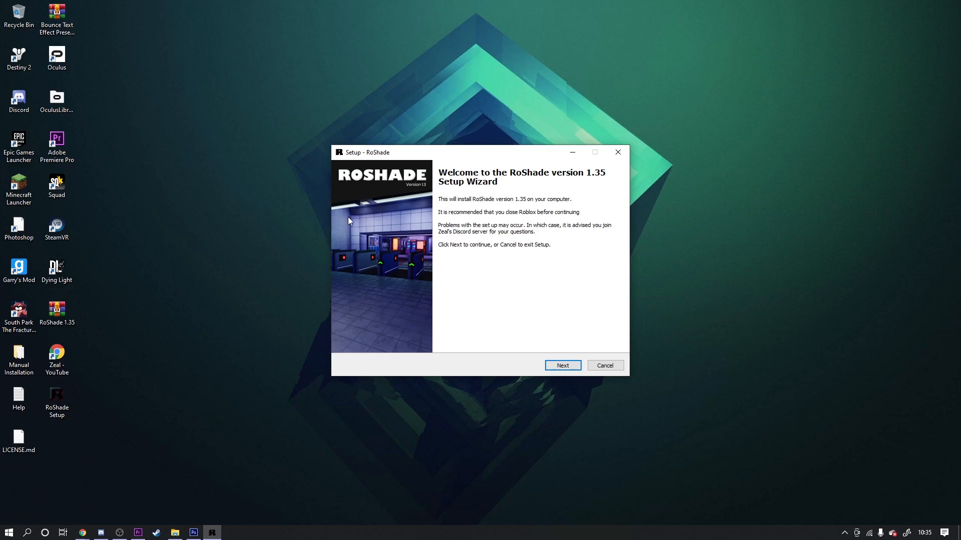
{"action": "mouse_move", "coordinate": [561, 365]}
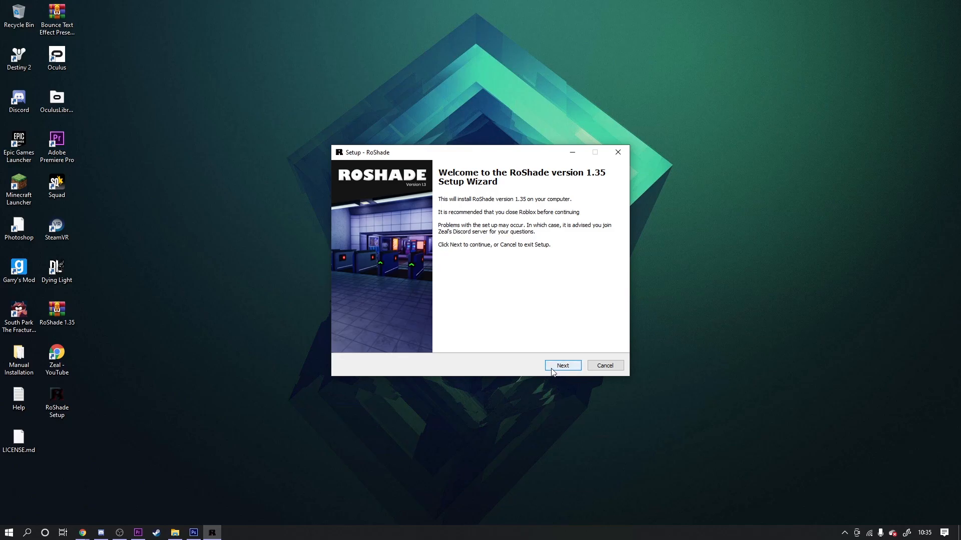
{"action": "left_click", "coordinate": [562, 365]}
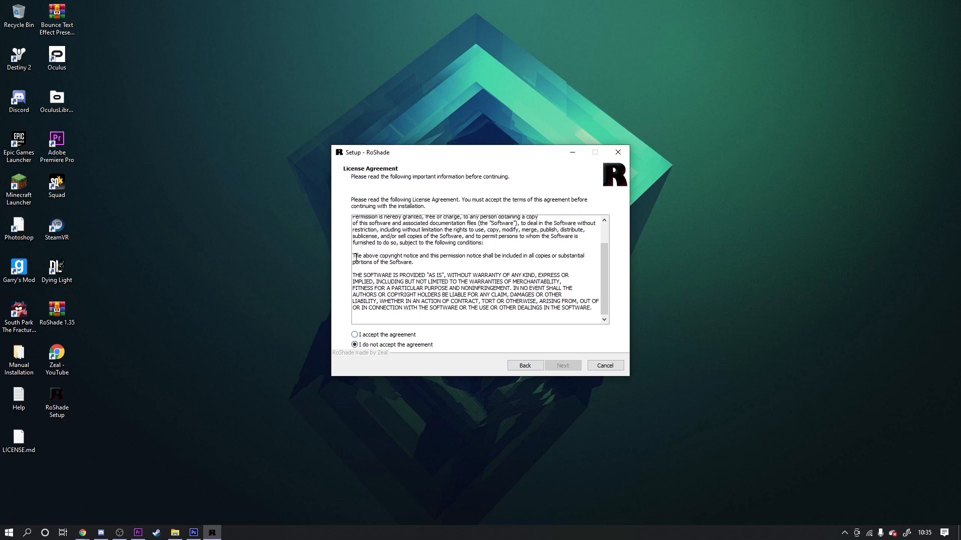
{"action": "left_click", "coordinate": [354, 335]}
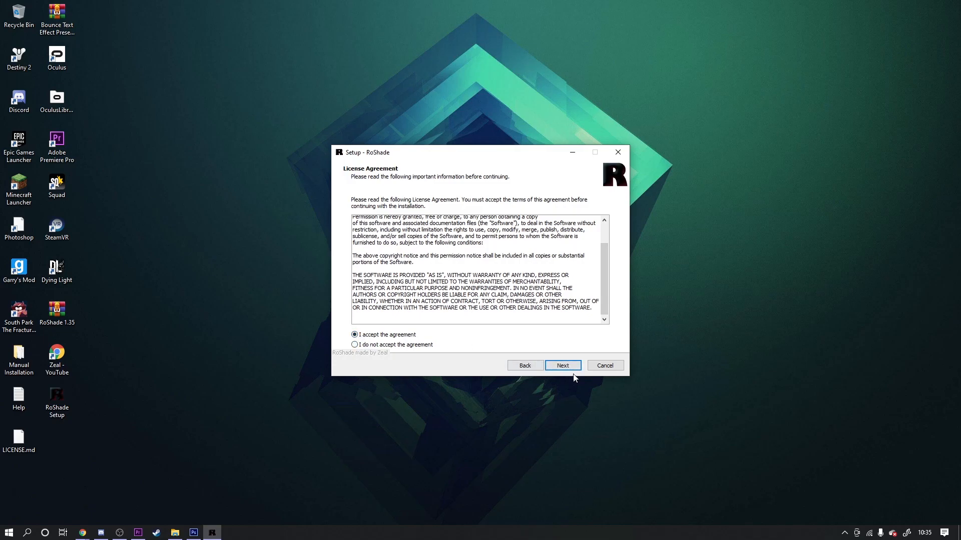
{"action": "left_click", "coordinate": [562, 365]}
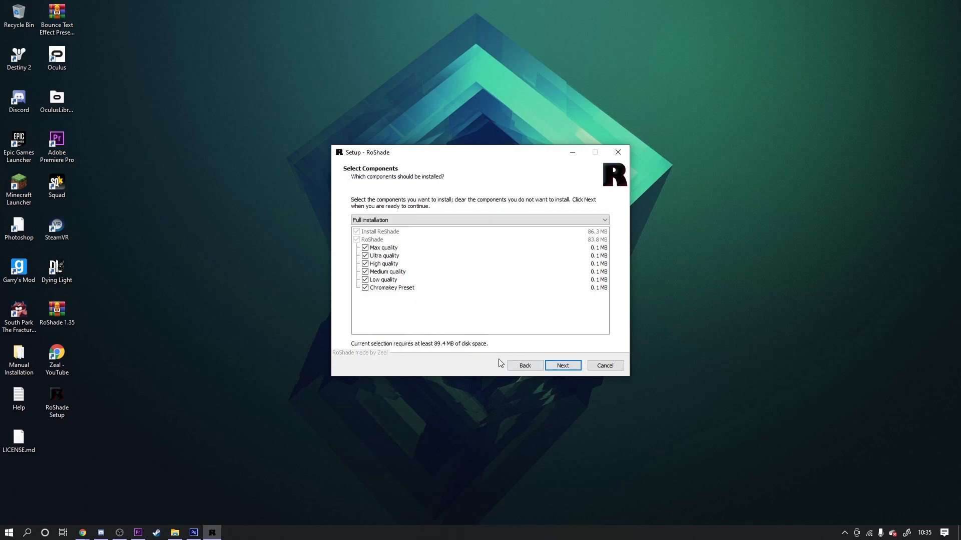
{"action": "left_click", "coordinate": [562, 365]}
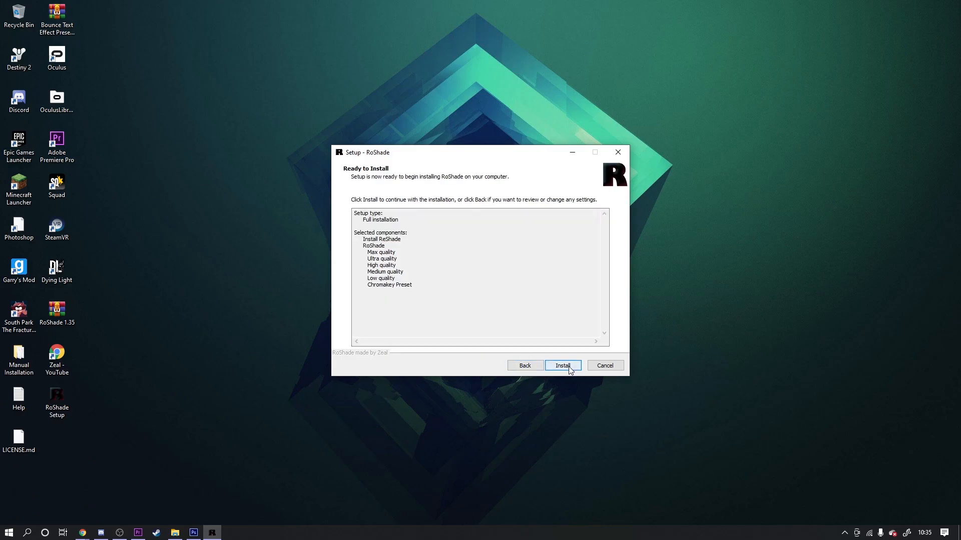
{"action": "left_click", "coordinate": [562, 366]}
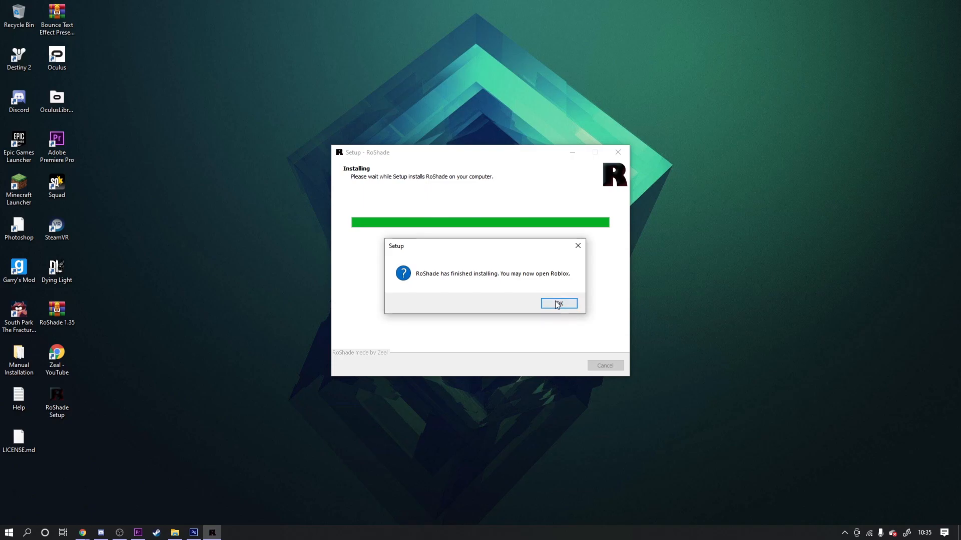
- Dismiss the finished-installing message and join the Zeal's Hub Discord server
{"action": "left_click", "coordinate": [558, 305]}
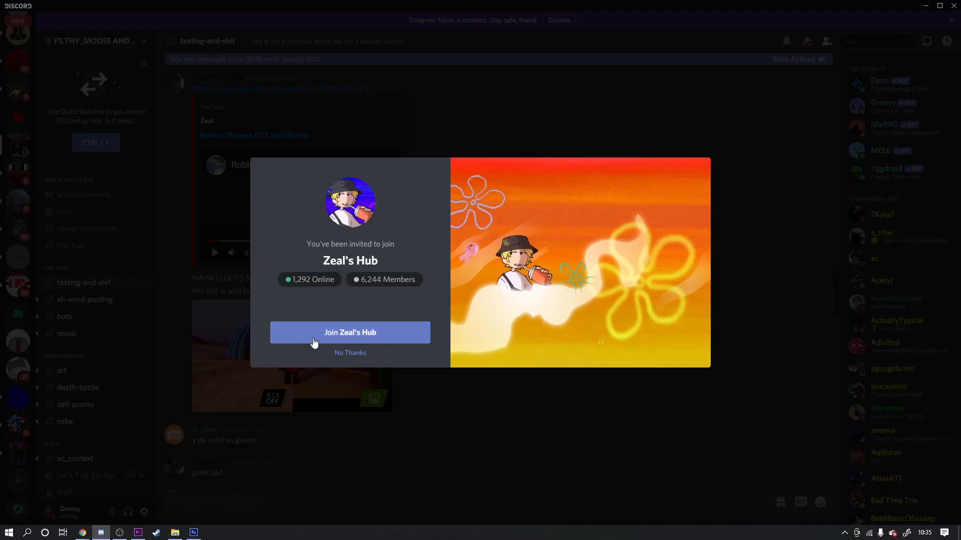
{"action": "left_click", "coordinate": [349, 332]}
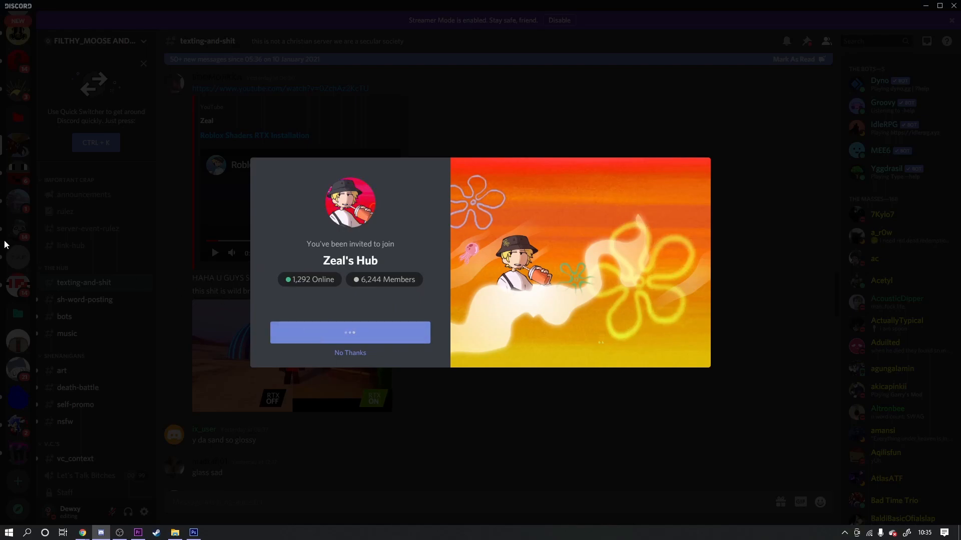
{"action": "left_click", "coordinate": [350, 332]}
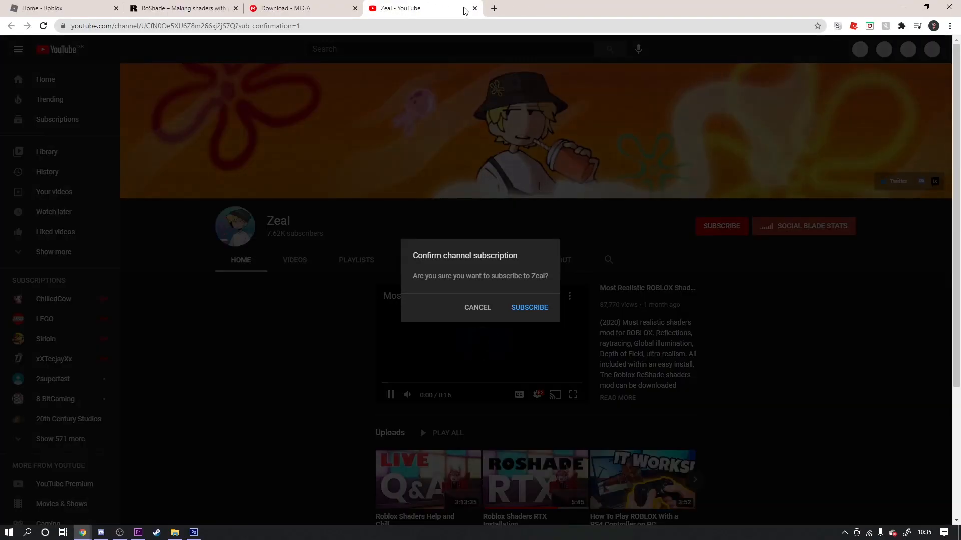
- Close the YouTube and MEGA tabs so the Roblox home page shows
{"action": "left_click", "coordinate": [474, 8]}
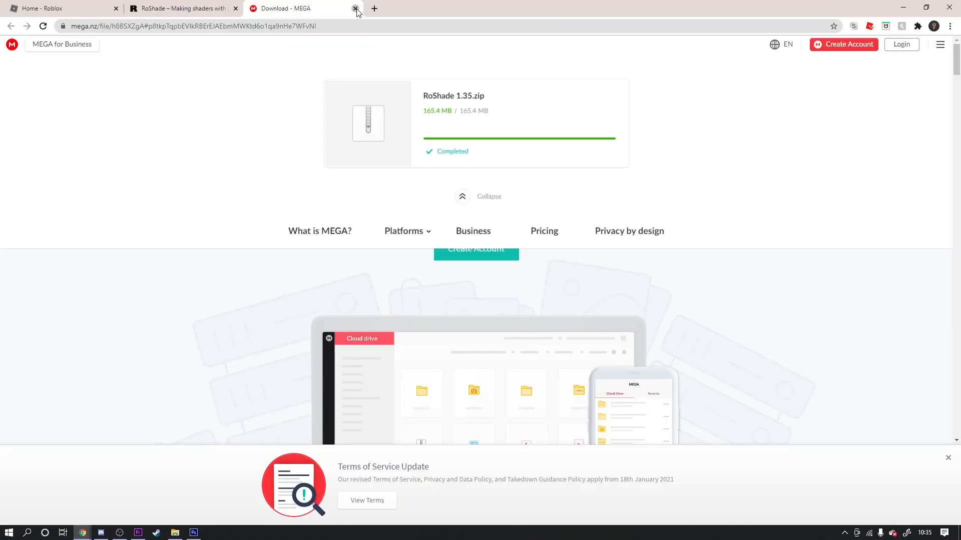
{"action": "left_click", "coordinate": [356, 8]}
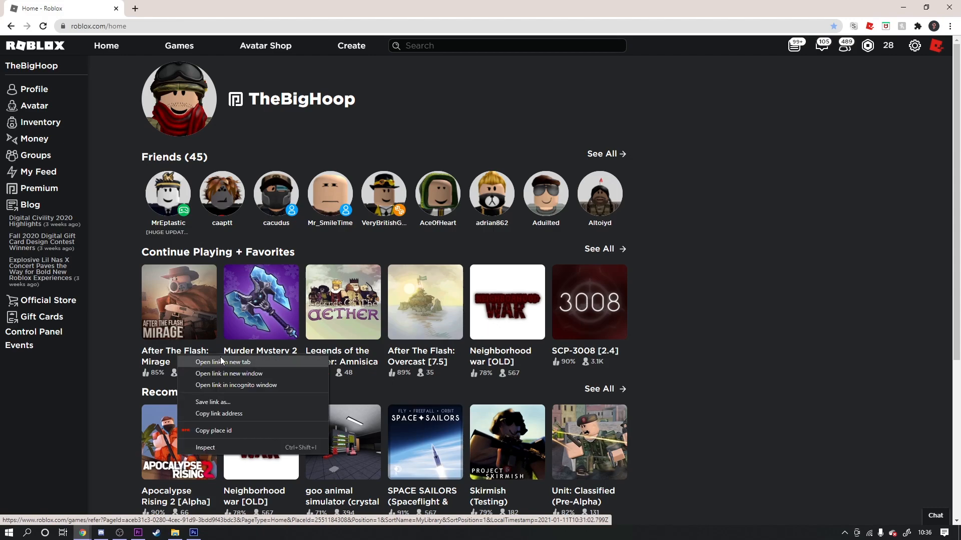
- Open the After The Flash: Mirage page in a new tab and launch it with Play
{"action": "left_click", "coordinate": [223, 362]}
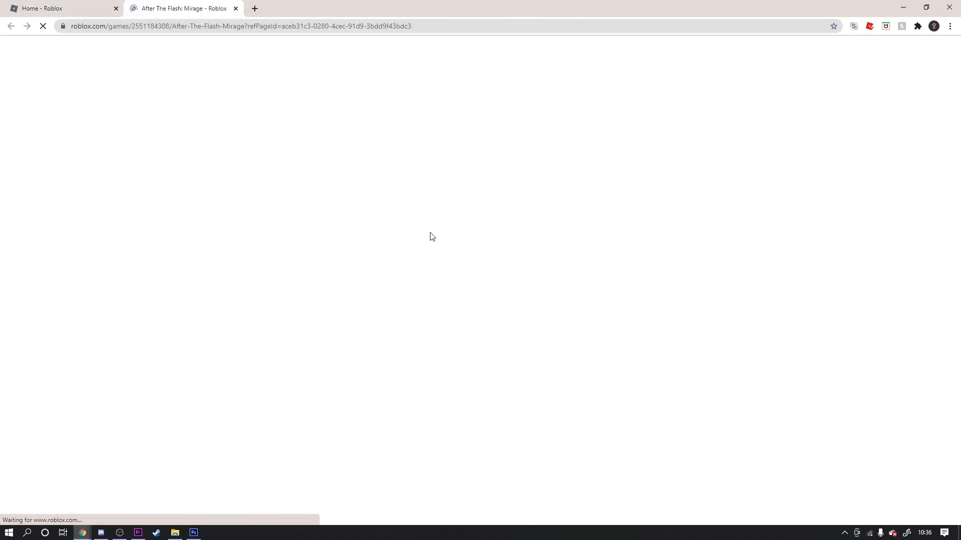
{"action": "left_click", "coordinate": [61, 8]}
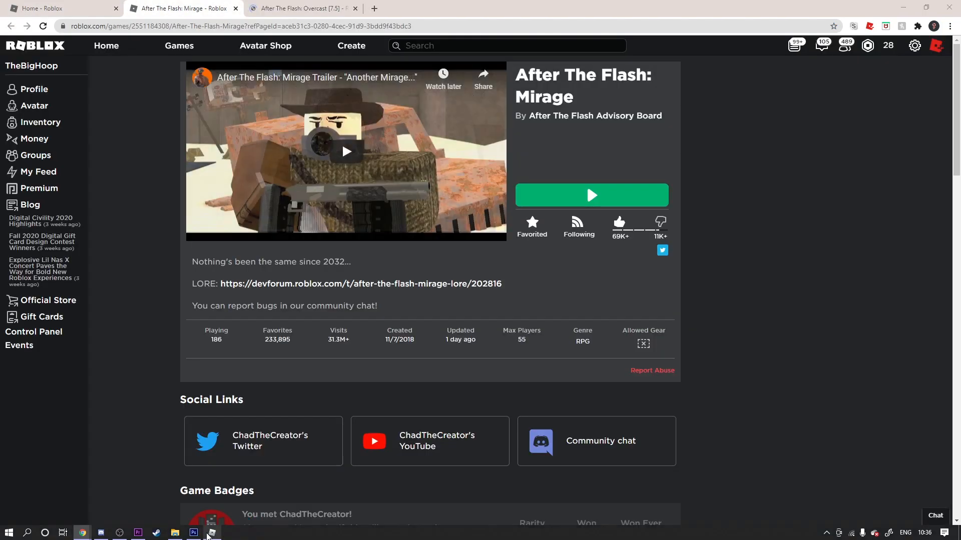
{"action": "left_click", "coordinate": [590, 195]}
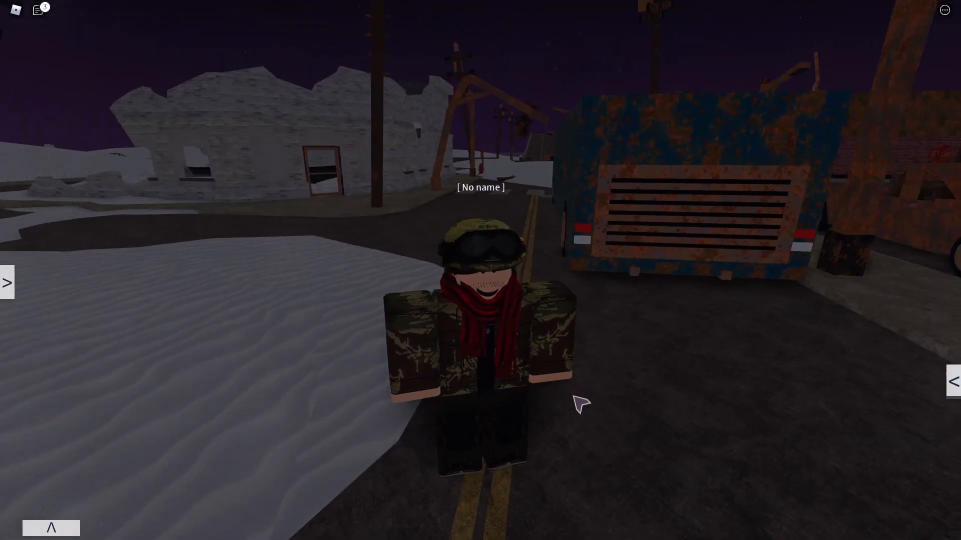
- Bring up the RoShade overlay with Home and check the RoShade Ultra preset's effects
{"action": "key", "text": "Home"}
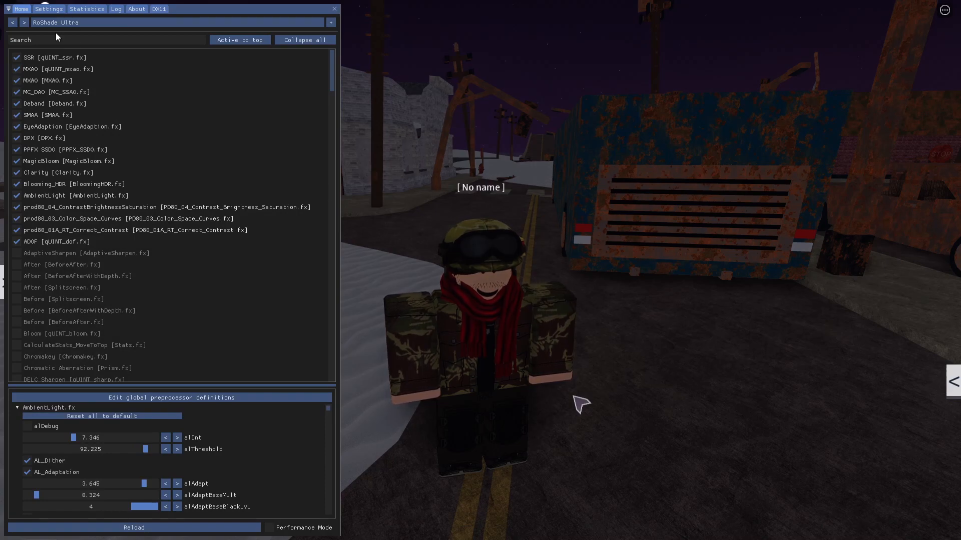
{"action": "mouse_move", "coordinate": [123, 32]}
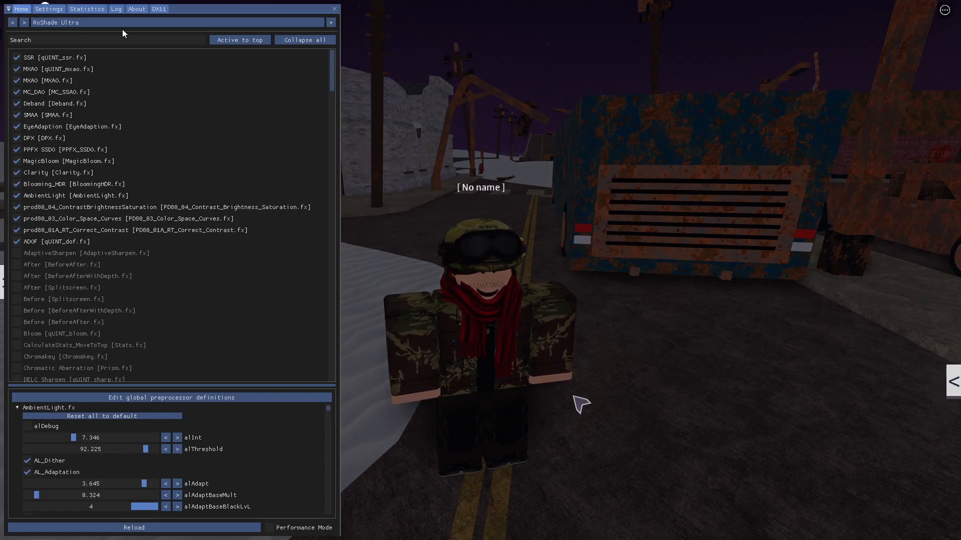
{"action": "left_click", "coordinate": [17, 253]}
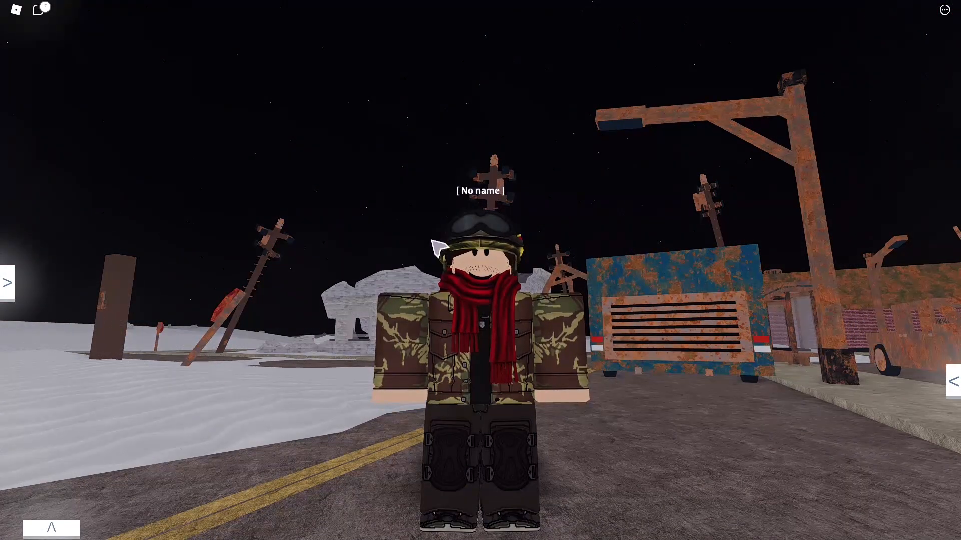
- Open the game's side menu and its Settings panel of graphics toggles
{"action": "key", "text": "Escape"}
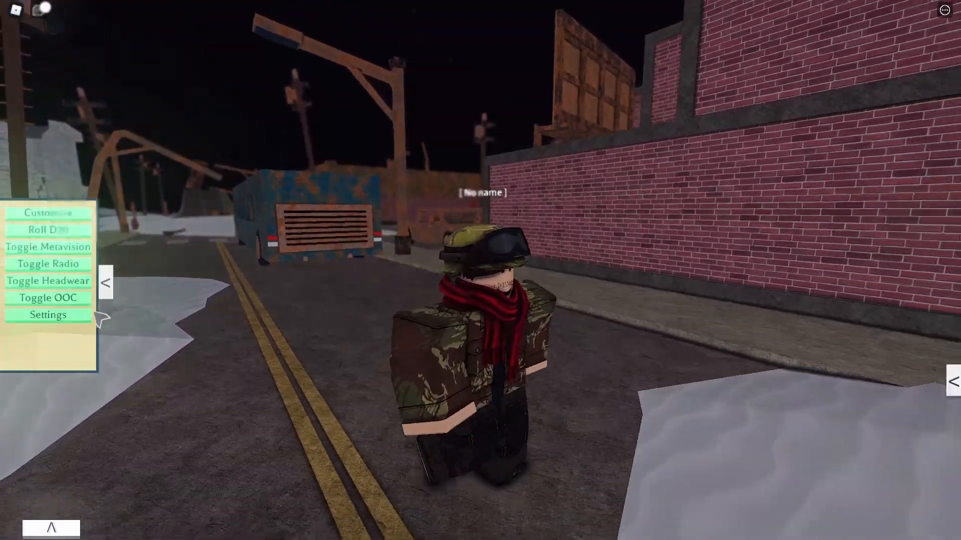
{"action": "left_click", "coordinate": [47, 314]}
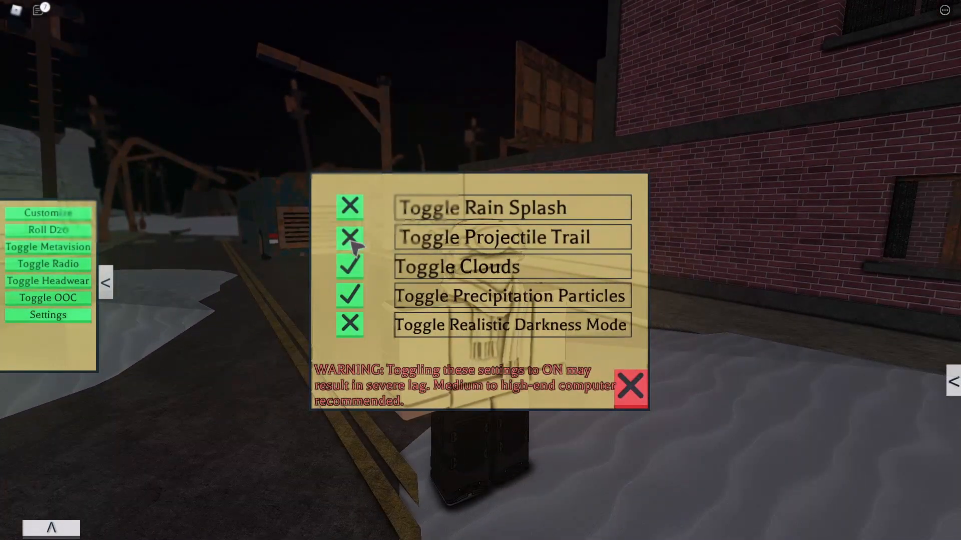